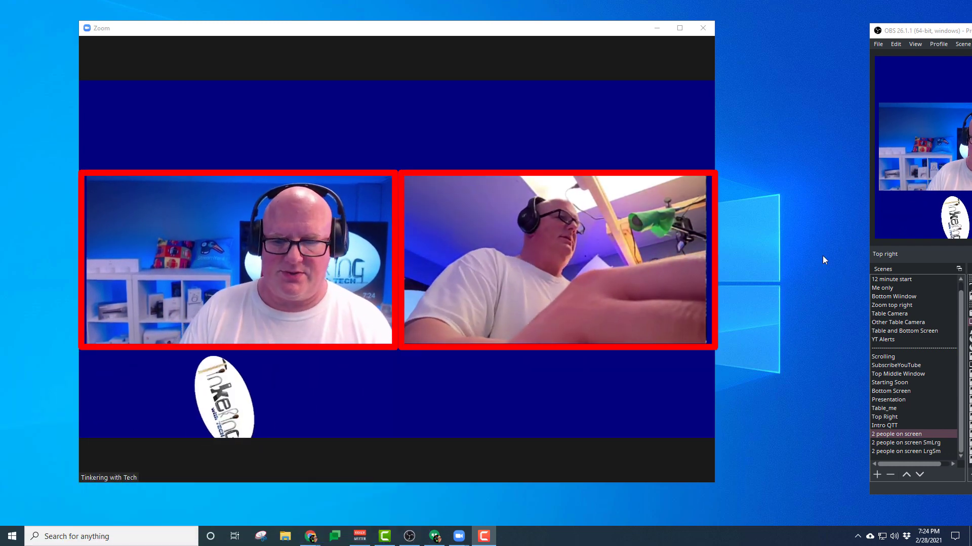
Switch from the side-by-side two-person scene to the small-large (SmLrg) variant.
click(911, 452)
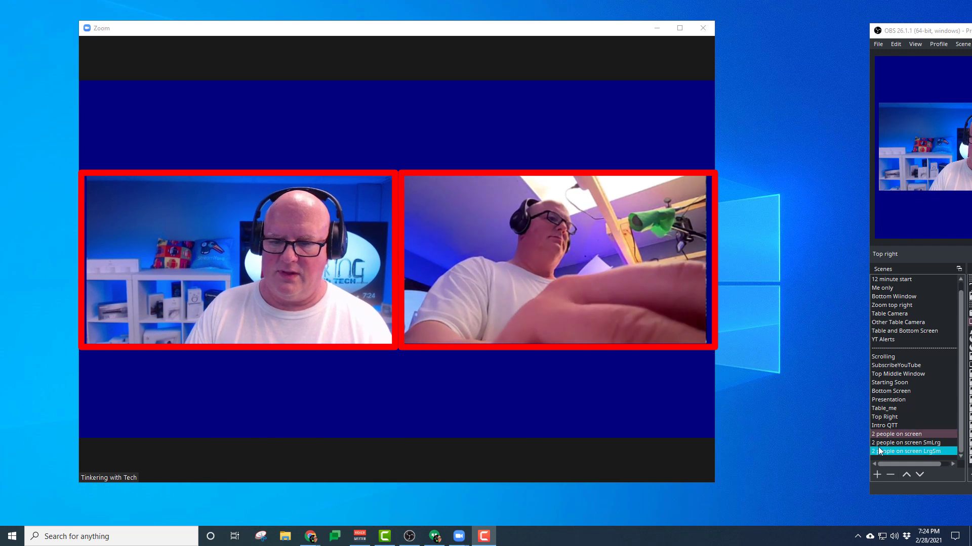
click(896, 434)
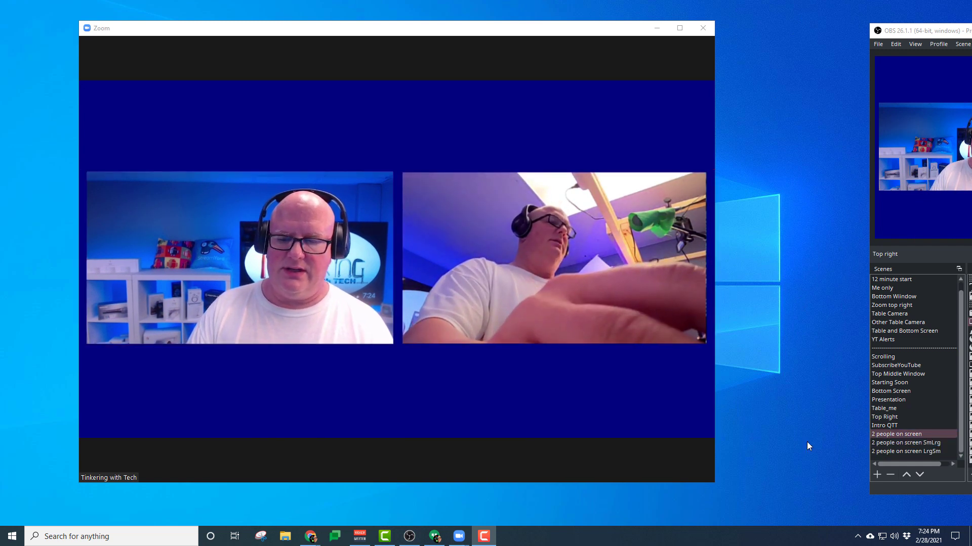
click(913, 442)
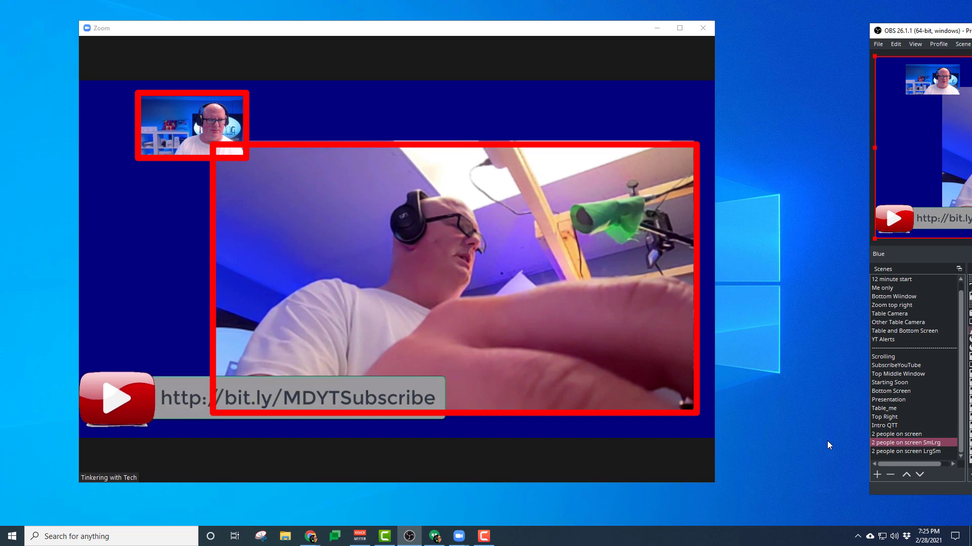
Show the large-small (LrgSm) variant, then return to the basic 2 people on screen scene.
click(905, 451)
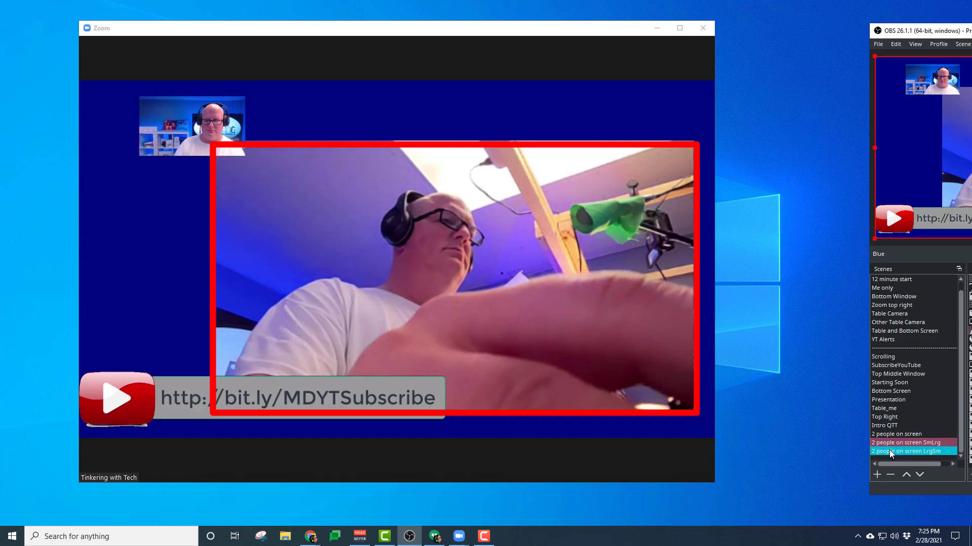
click(909, 451)
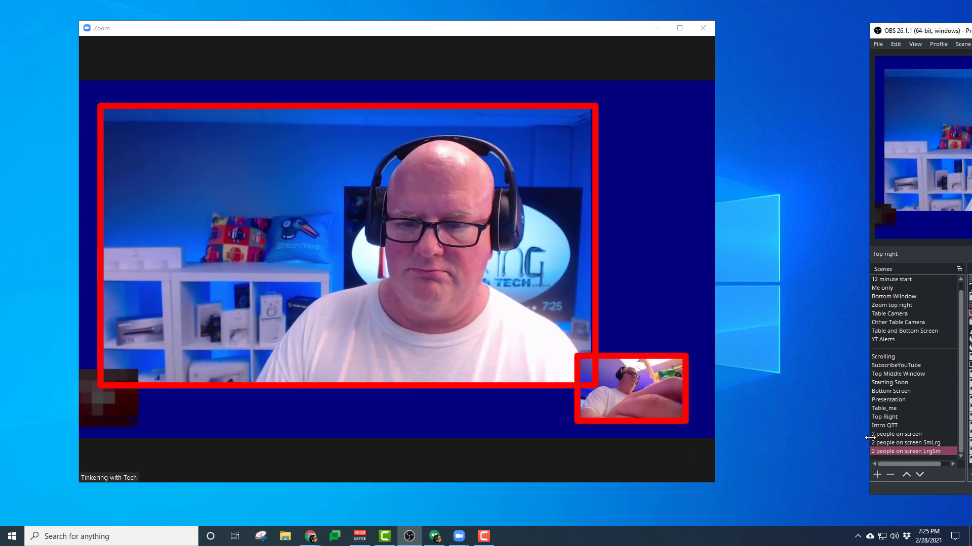
click(897, 434)
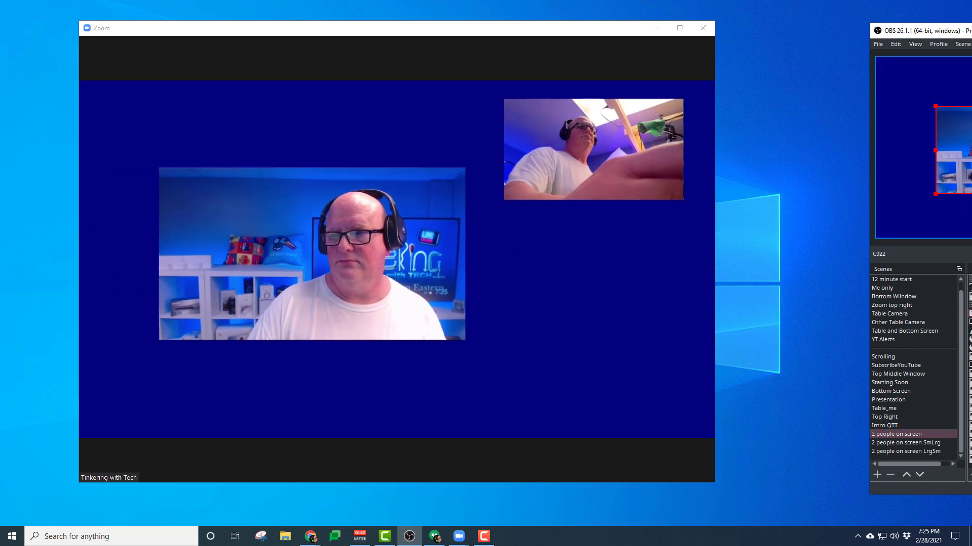
click(905, 443)
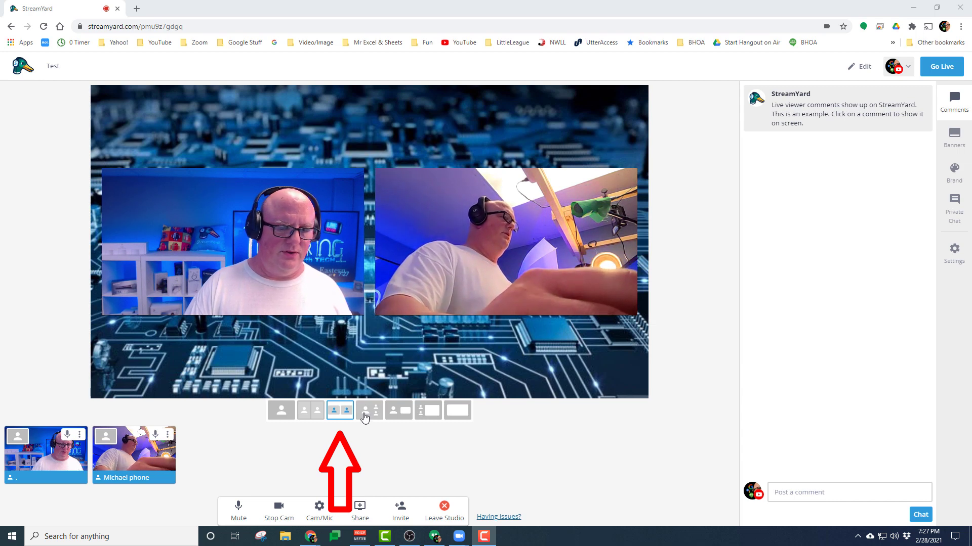
Toggle the StreamYard stage between side-by-side and large-with-small-inset layouts, ending on the inset layout.
click(368, 410)
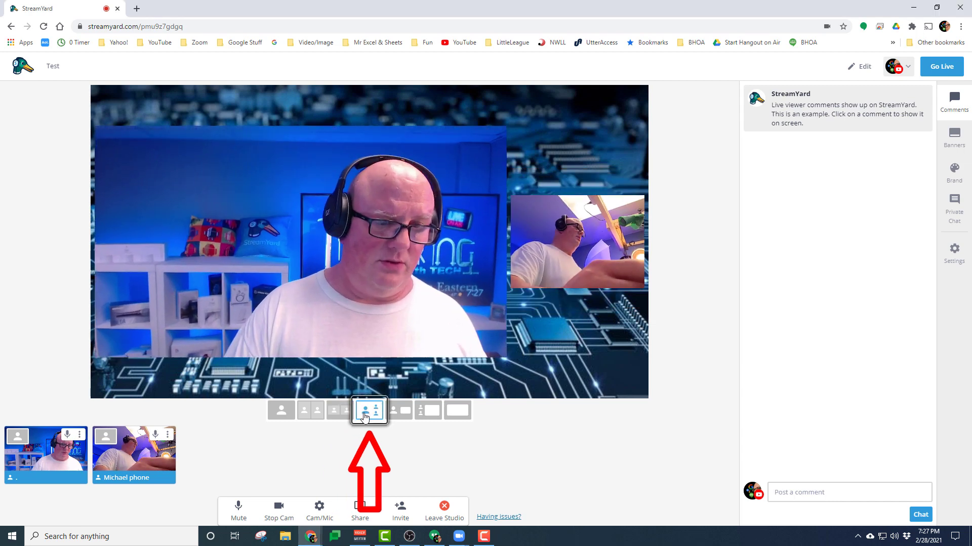
click(369, 410)
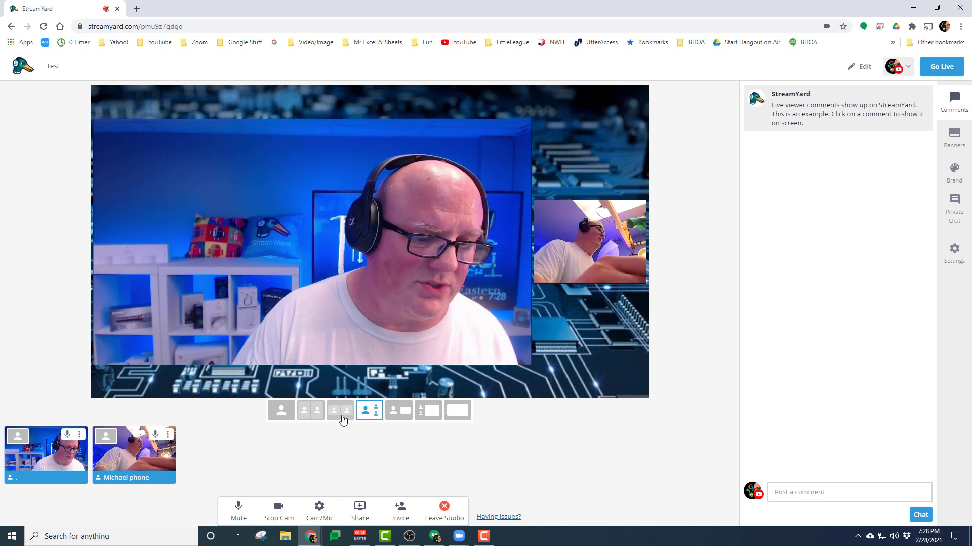
click(309, 410)
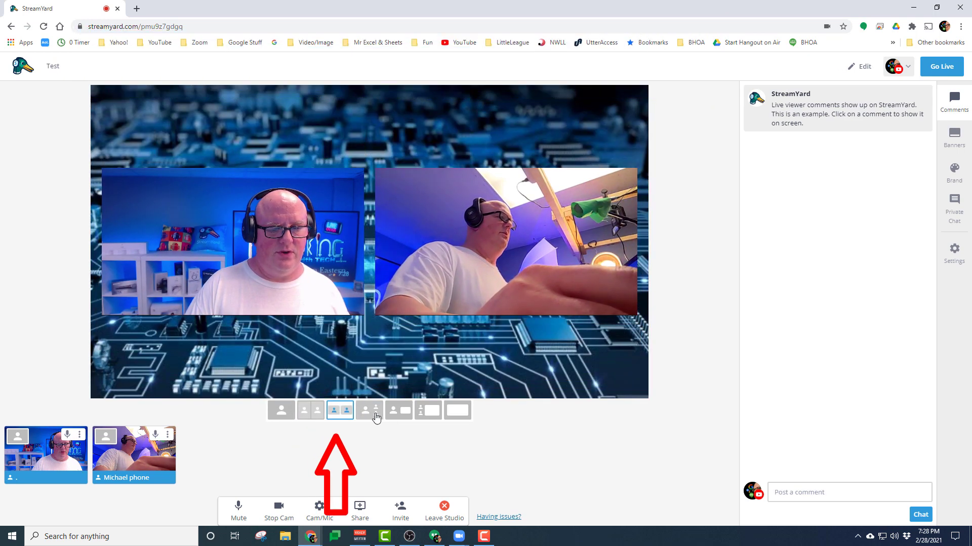
click(369, 410)
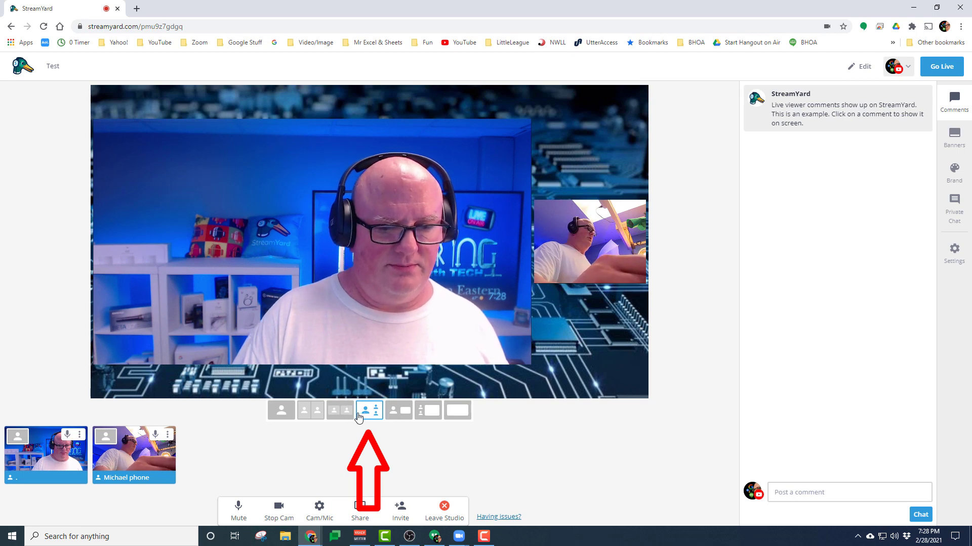
click(340, 410)
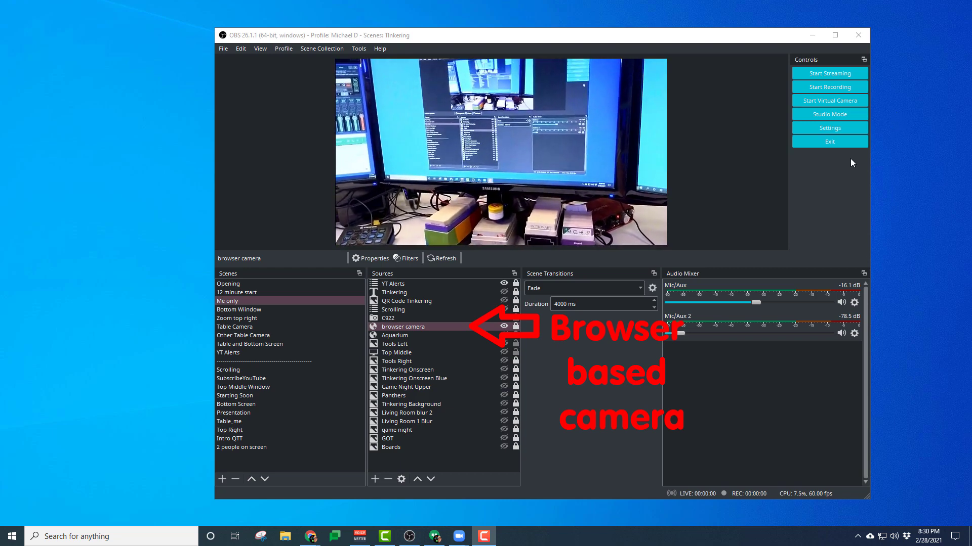
Select the browser camera source in the Me only scene's Sources dock.
click(388, 318)
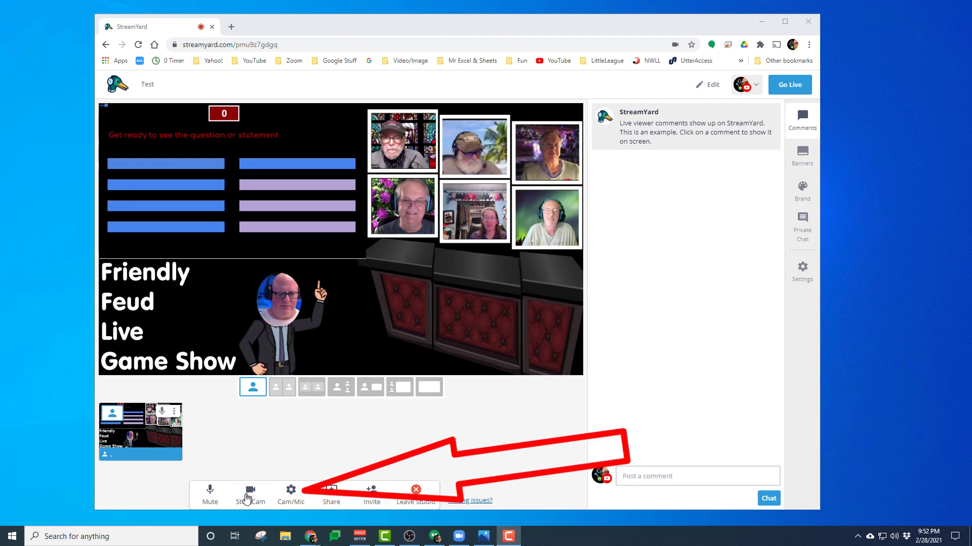
click(291, 494)
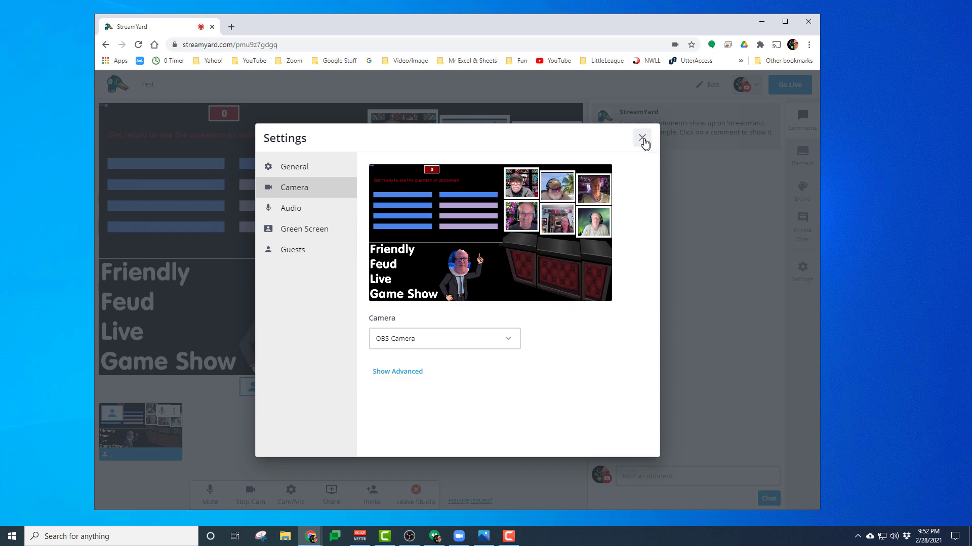
click(643, 138)
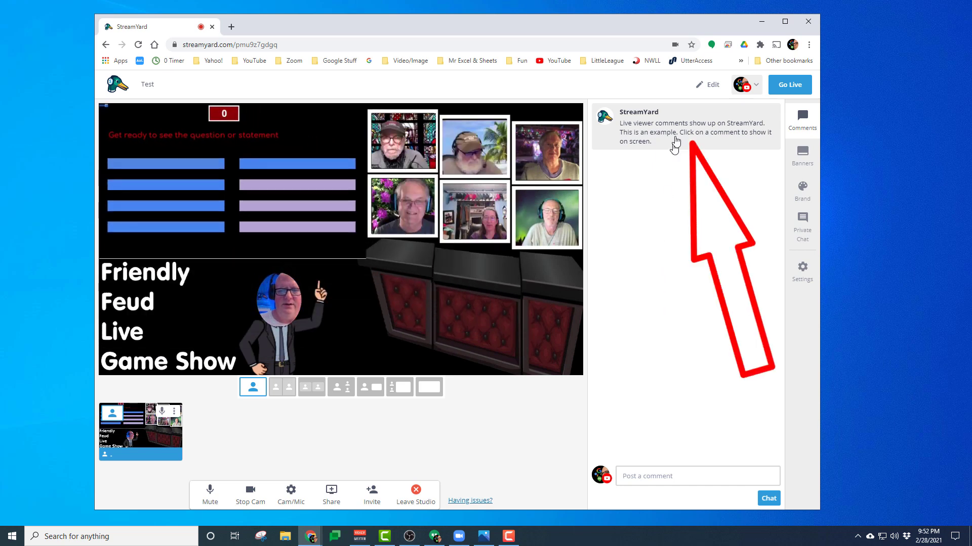
click(681, 128)
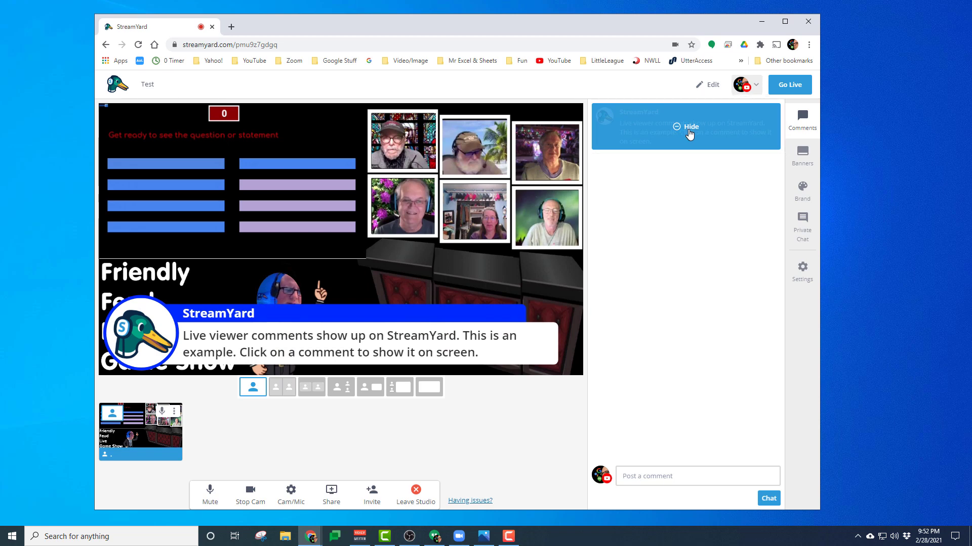
click(688, 126)
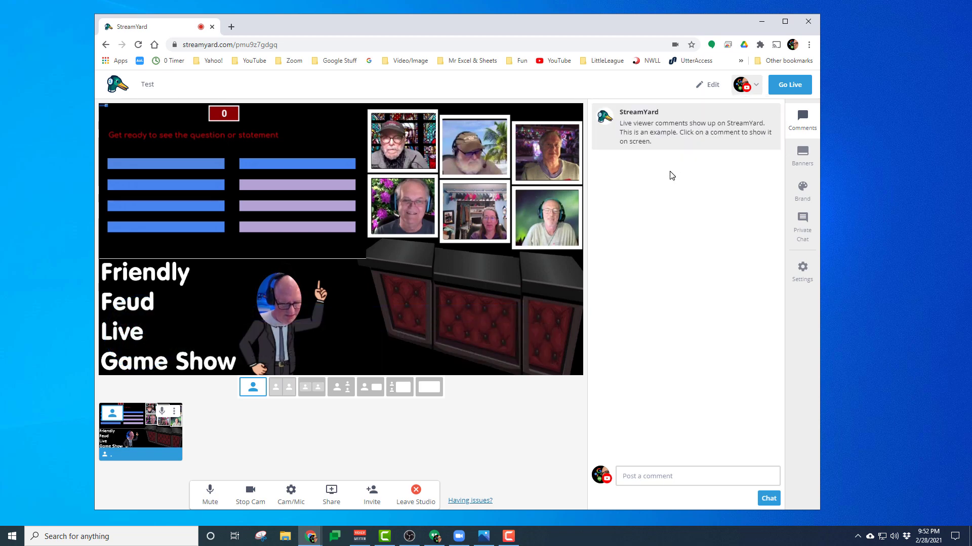